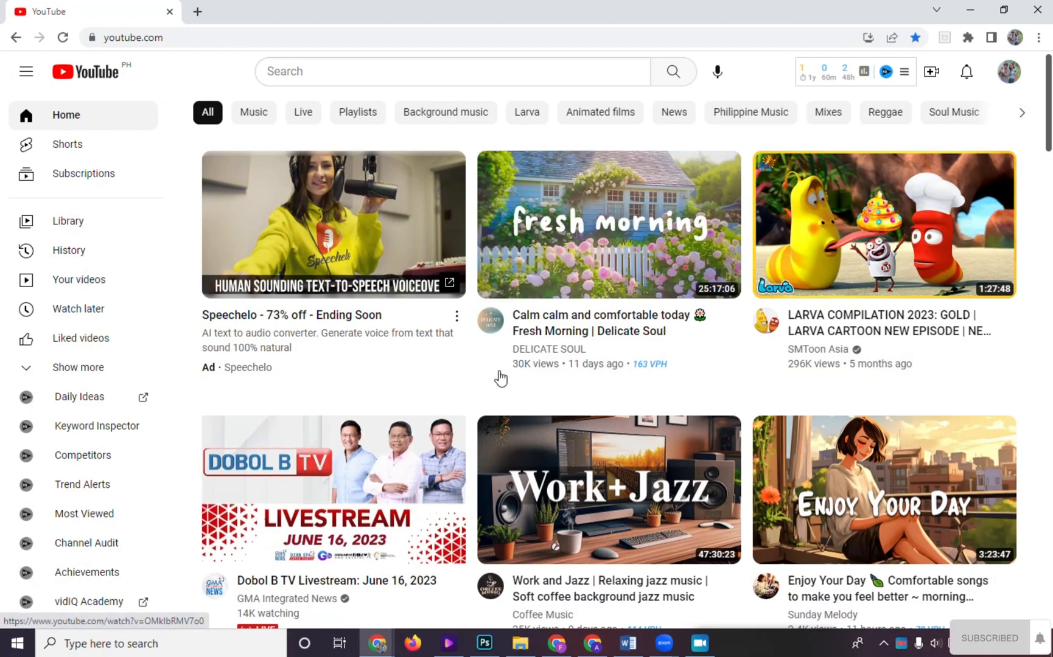
mouse_move(607, 225)
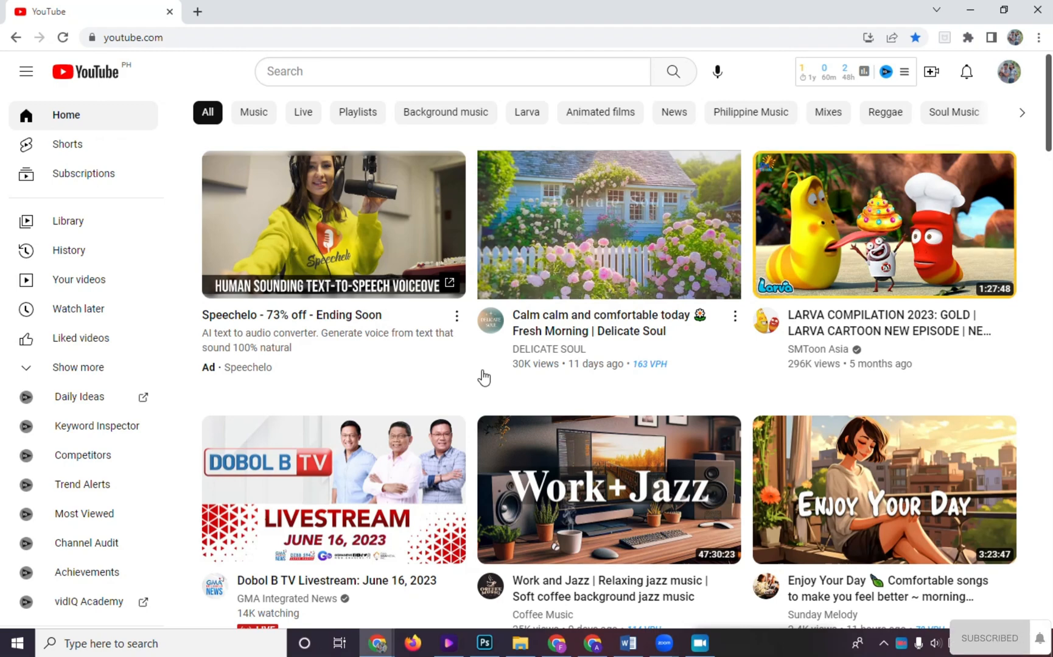
mouse_move(645, 372)
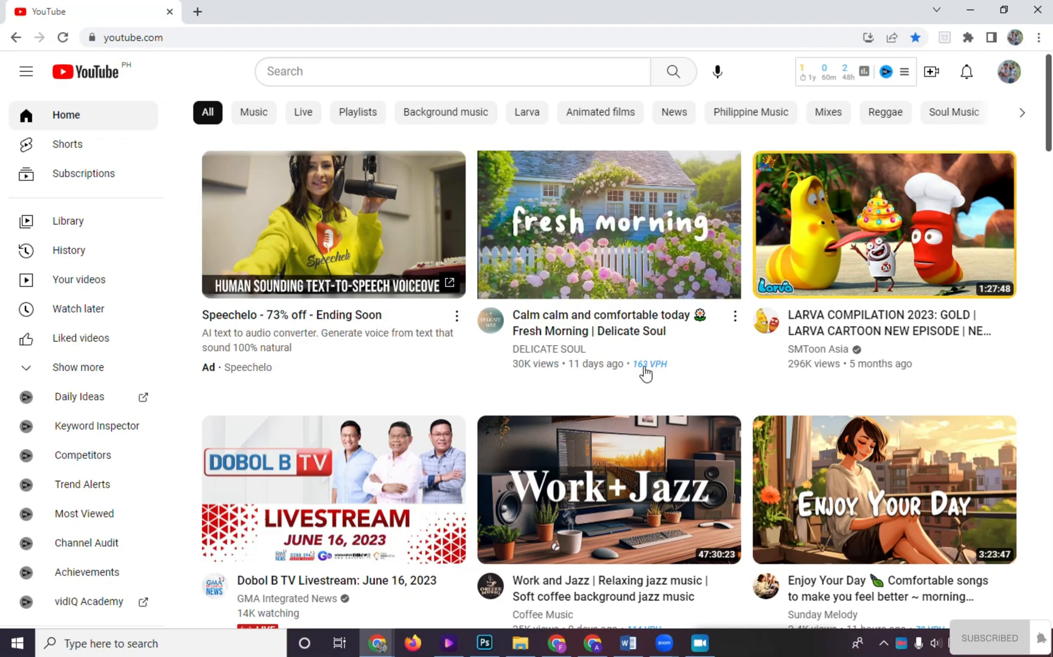
mouse_move(649, 364)
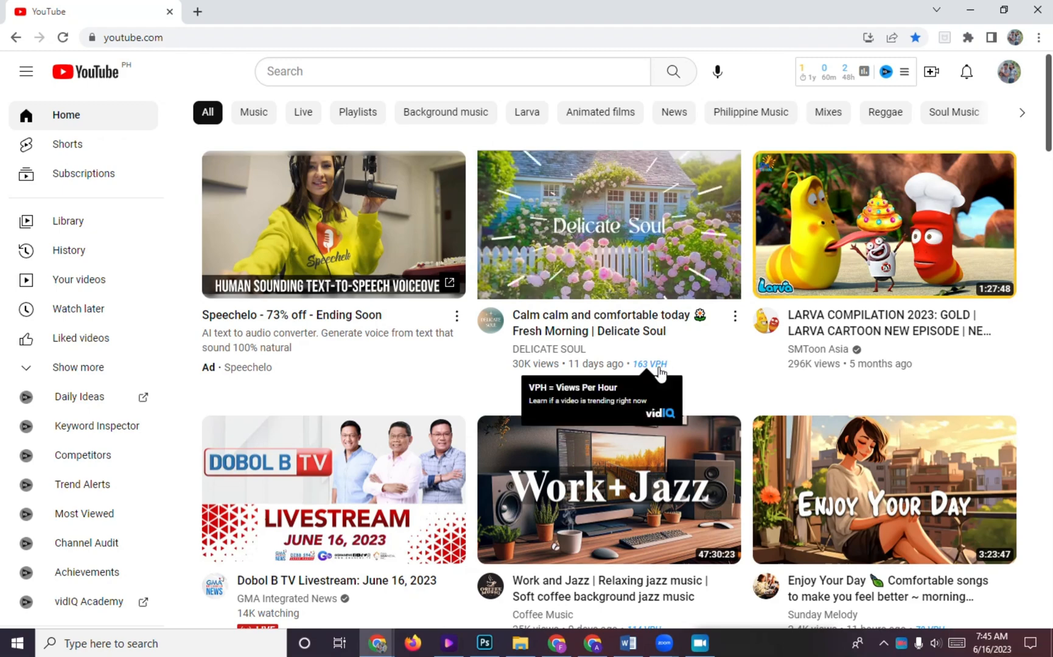
Step: Scroll the YouTube home feed past the VPH-tagged videos down to the Shorts shelf
scroll(down, 3)
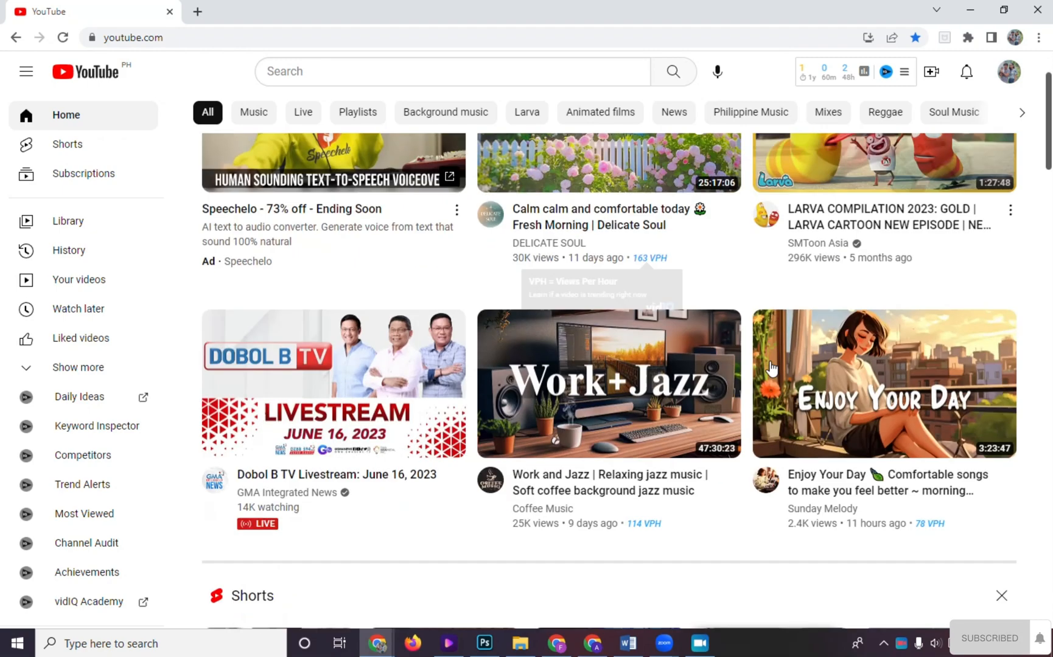
scroll(down, 3)
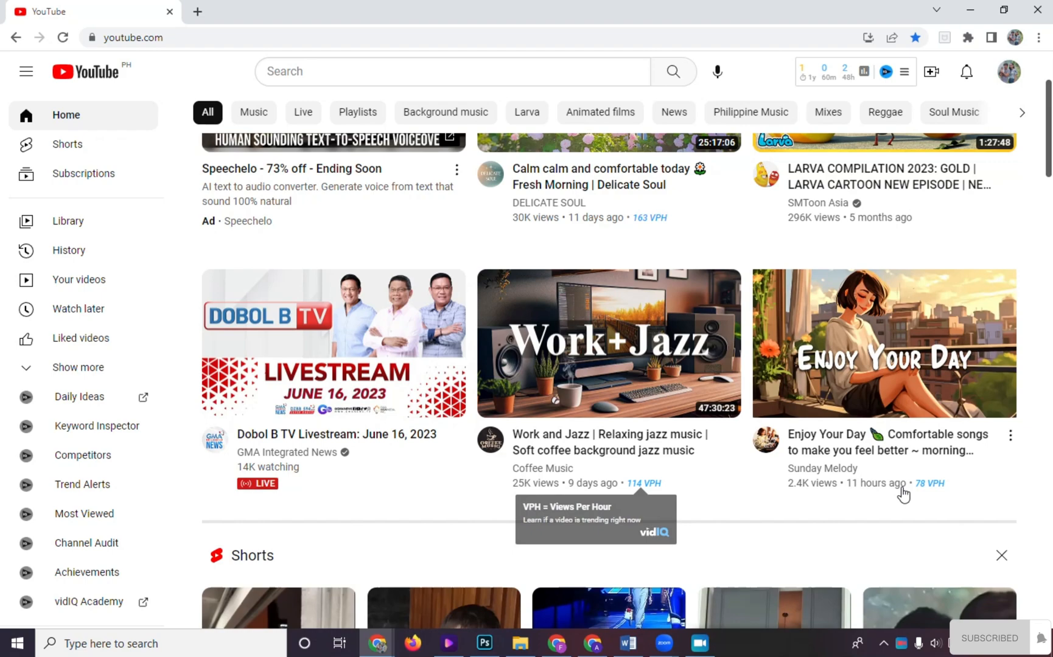
scroll(down, 3)
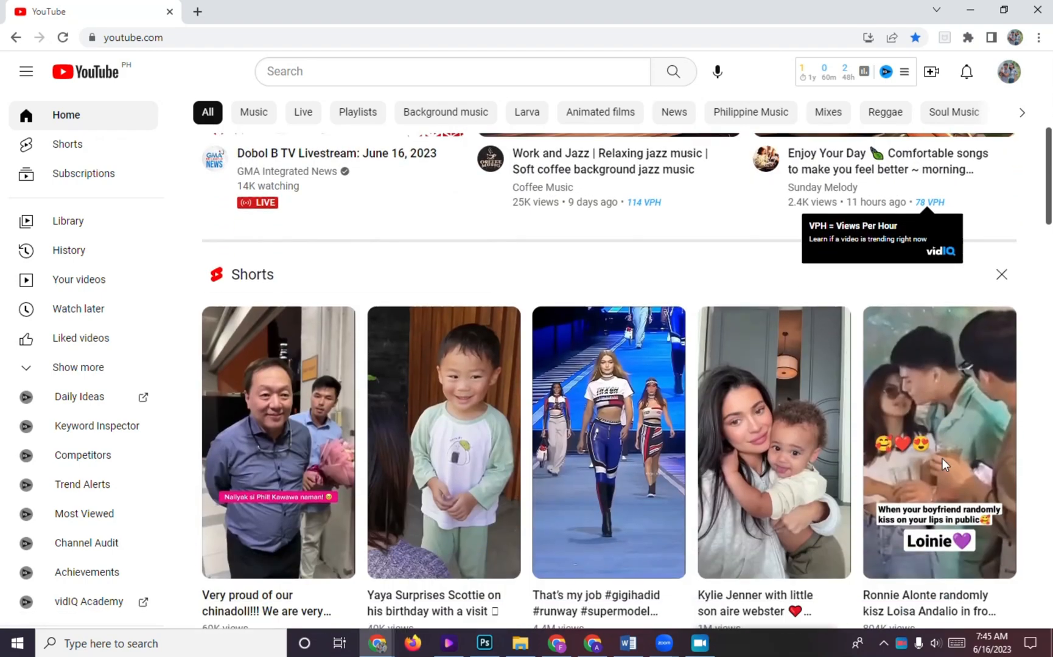
scroll(down, 3)
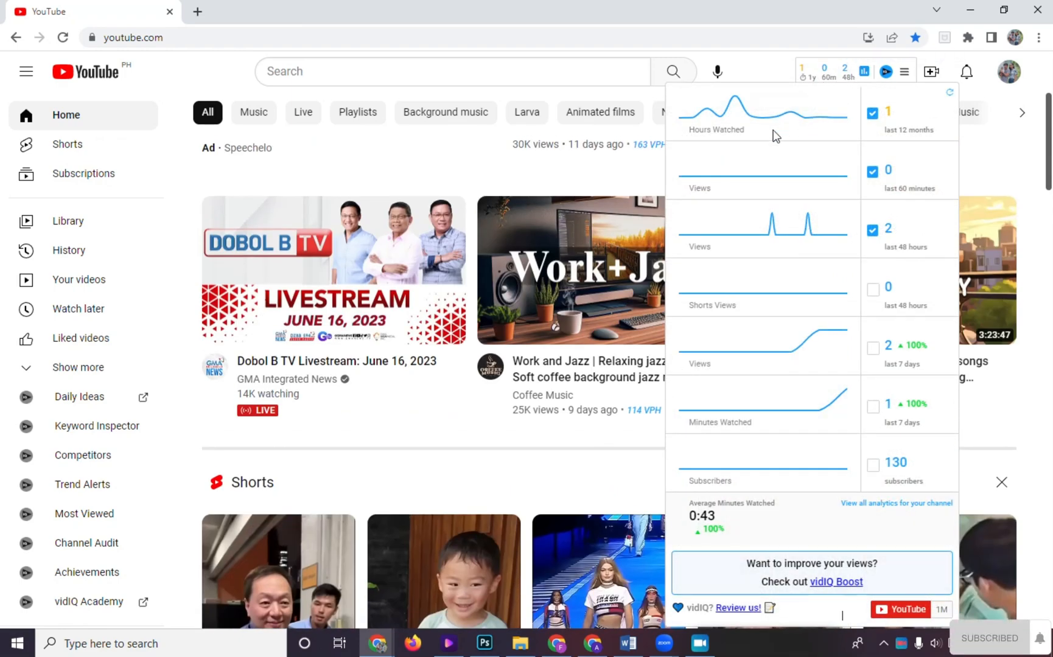
mouse_move(925, 141)
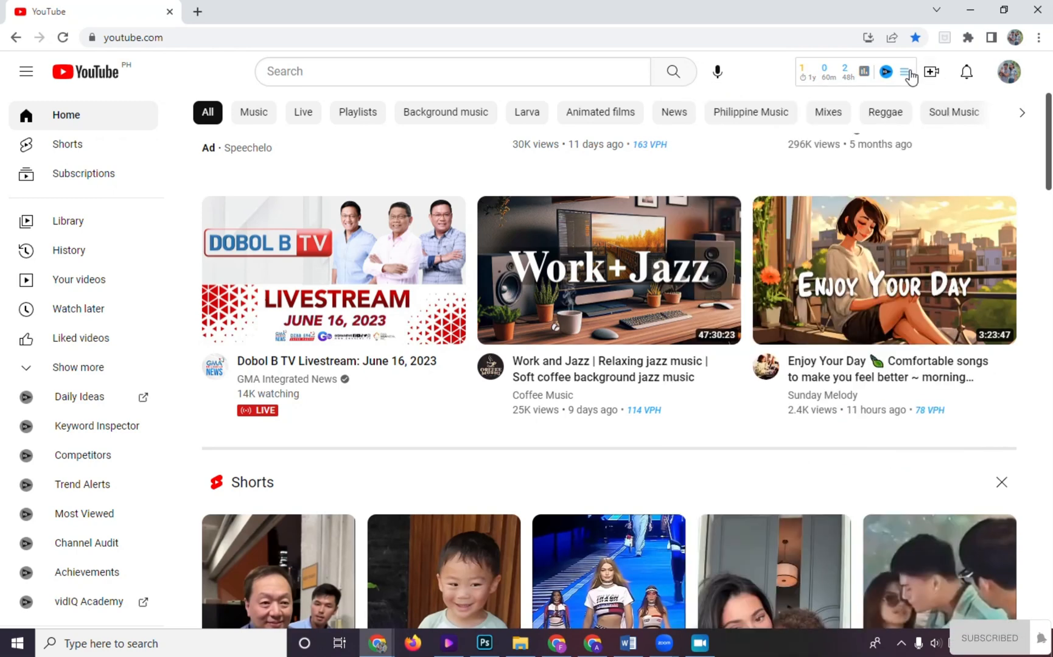
Step: Launch the Daily Ideas page from the vidIQ extension menu
click(79, 396)
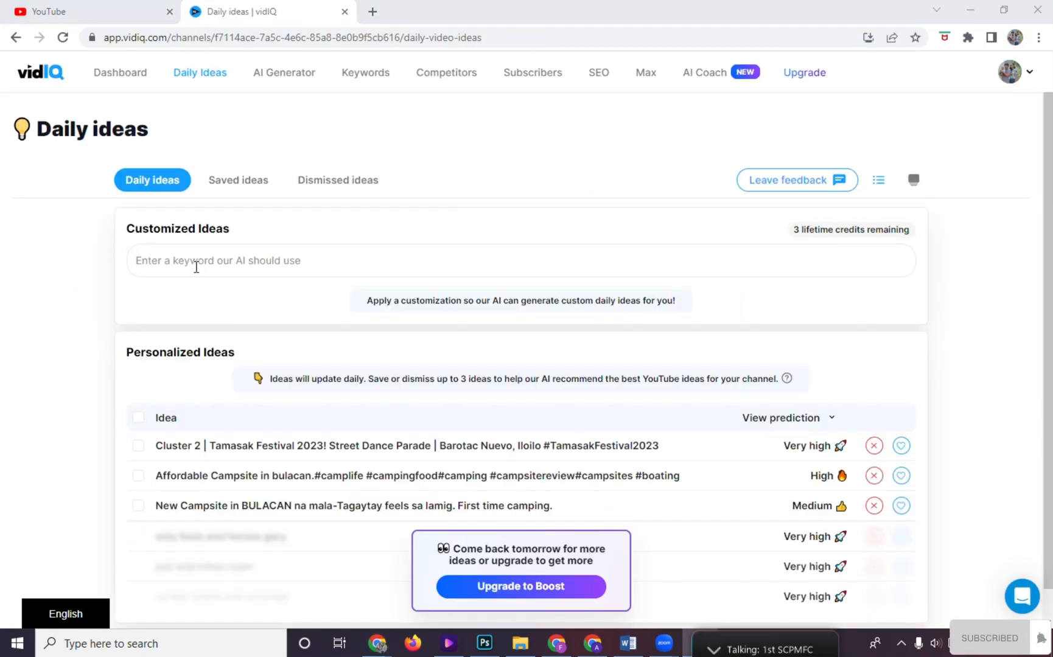
mouse_move(134, 160)
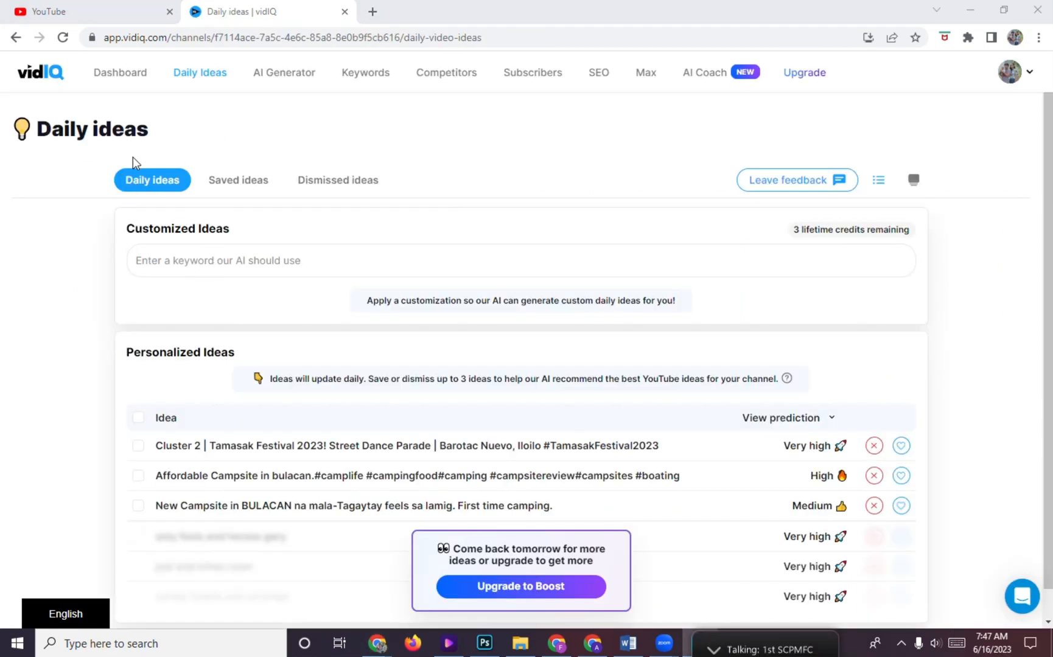
mouse_move(782, 459)
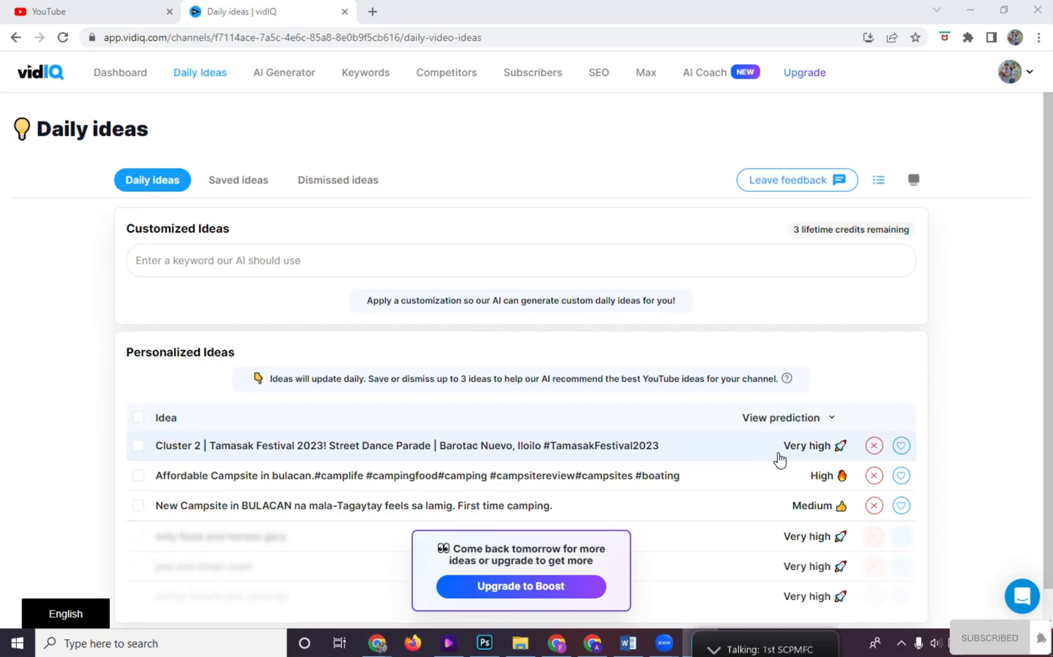
mouse_move(926, 502)
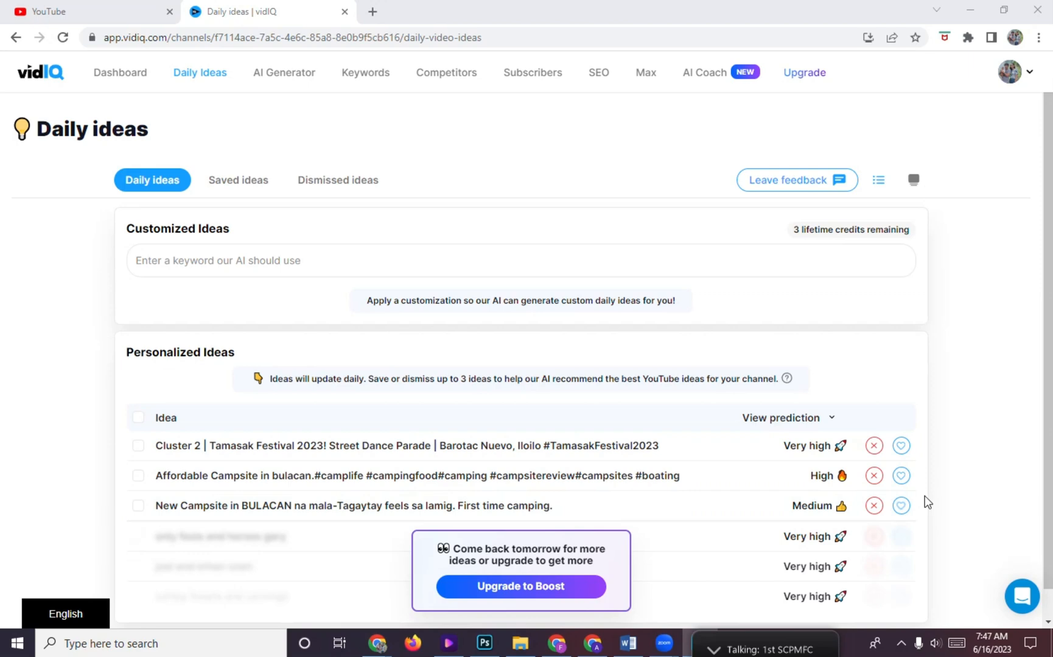
mouse_move(874, 445)
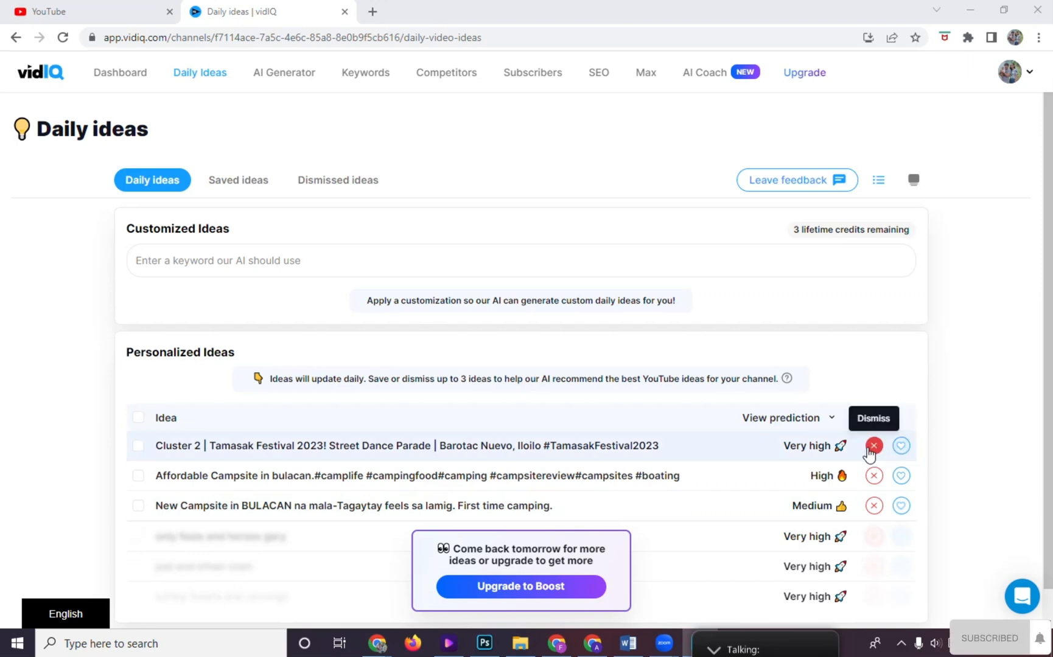
Step: Visit the AI Content Generator, then land on the Keywords page of rising keywords
click(284, 73)
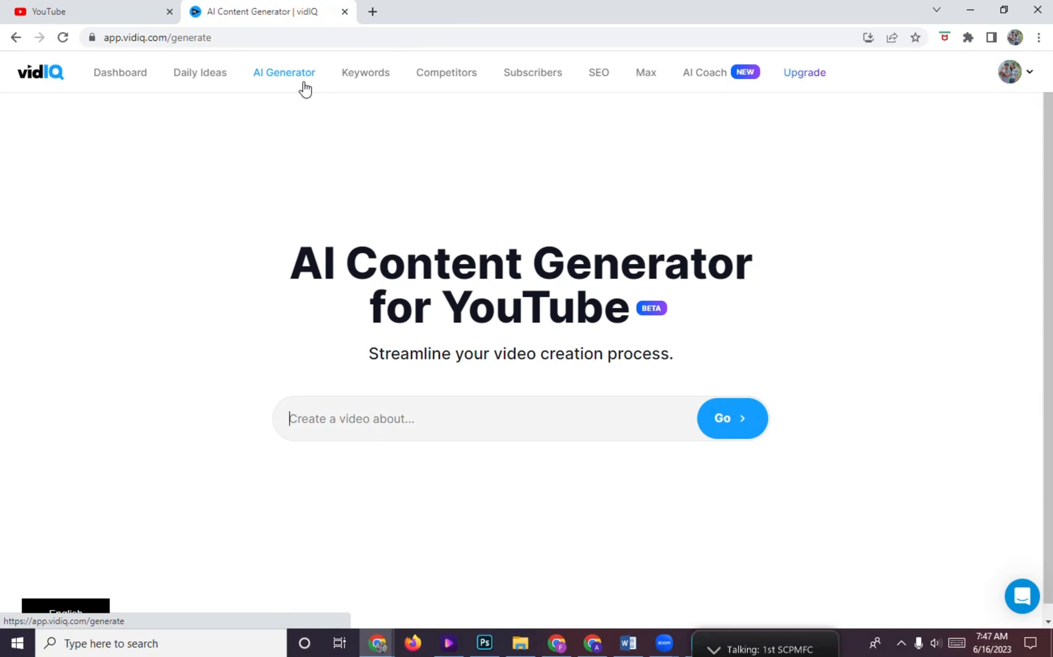
click(365, 73)
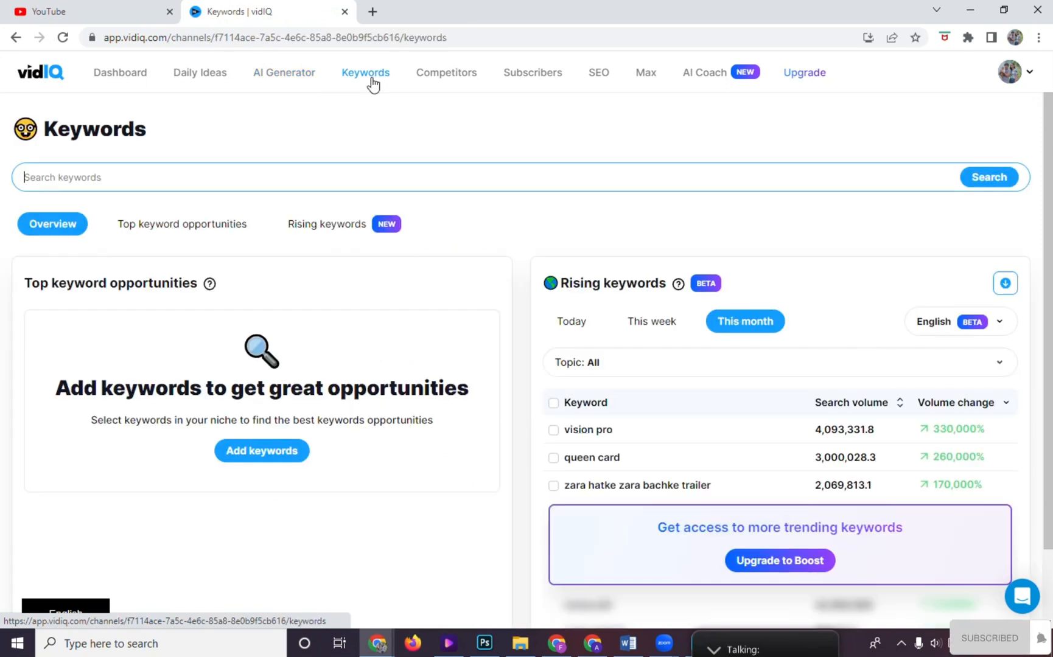
mouse_move(438, 83)
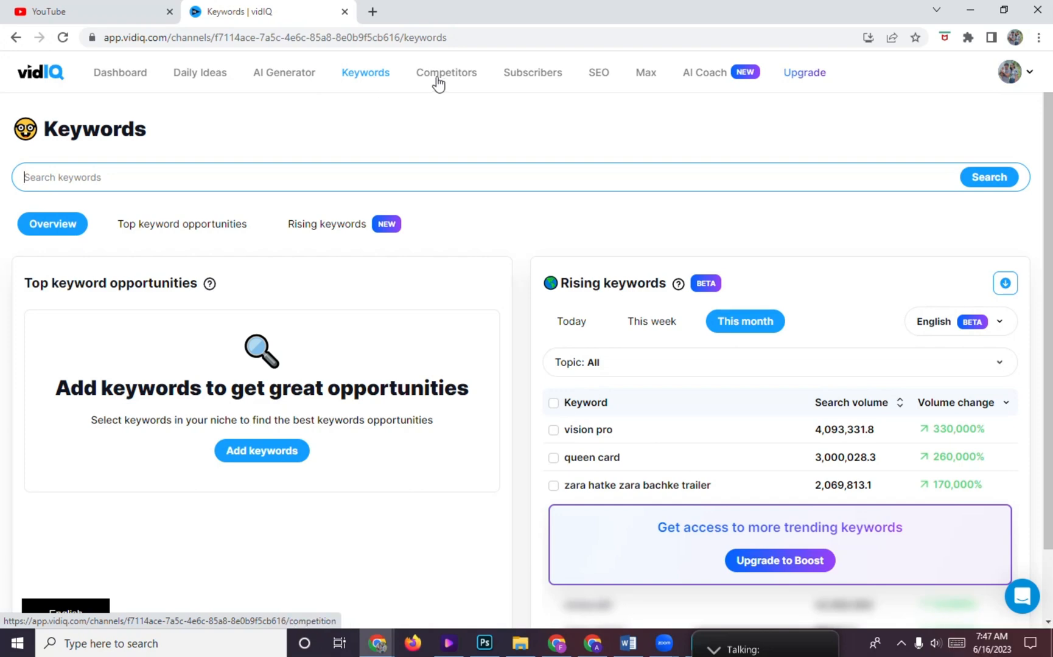
Step: Browse the Competitors and Subscribers pages and finish on the Bulk SEO page
click(445, 73)
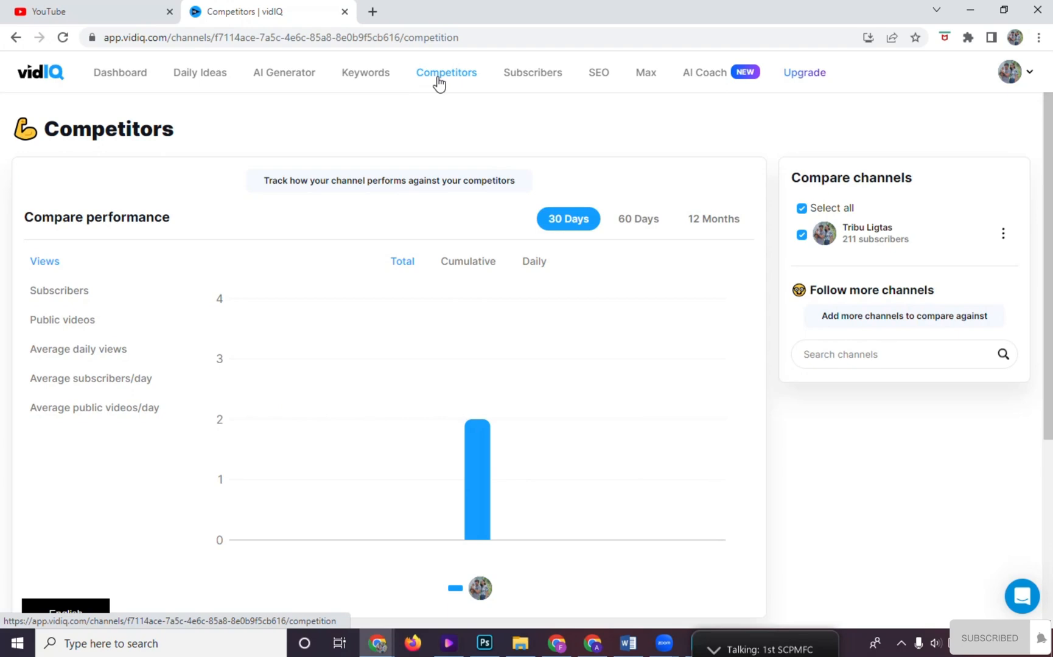
click(532, 73)
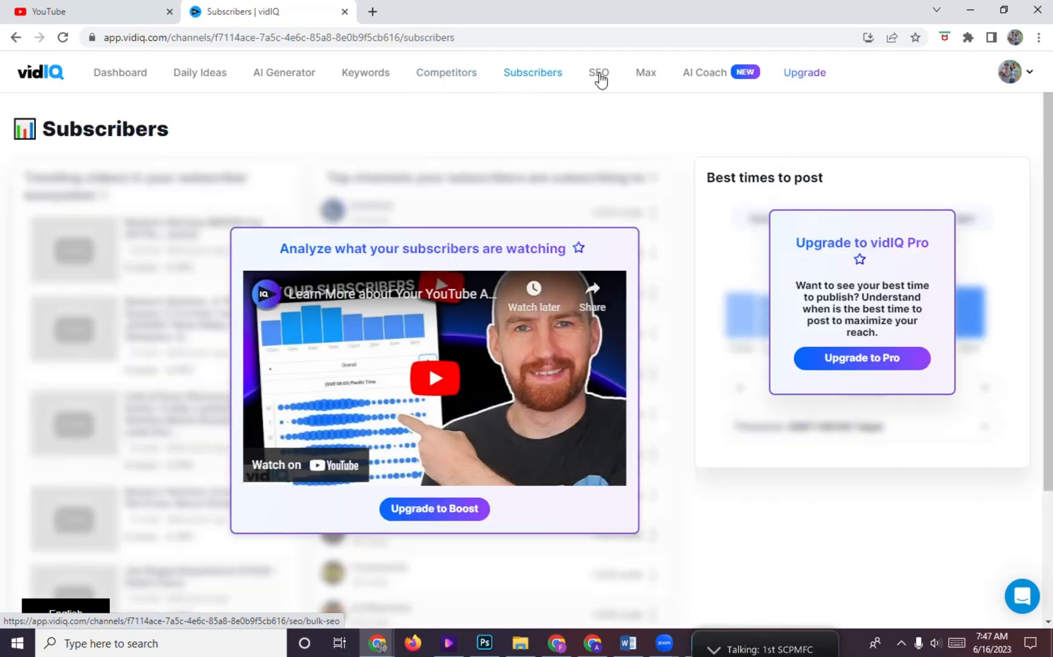
click(596, 73)
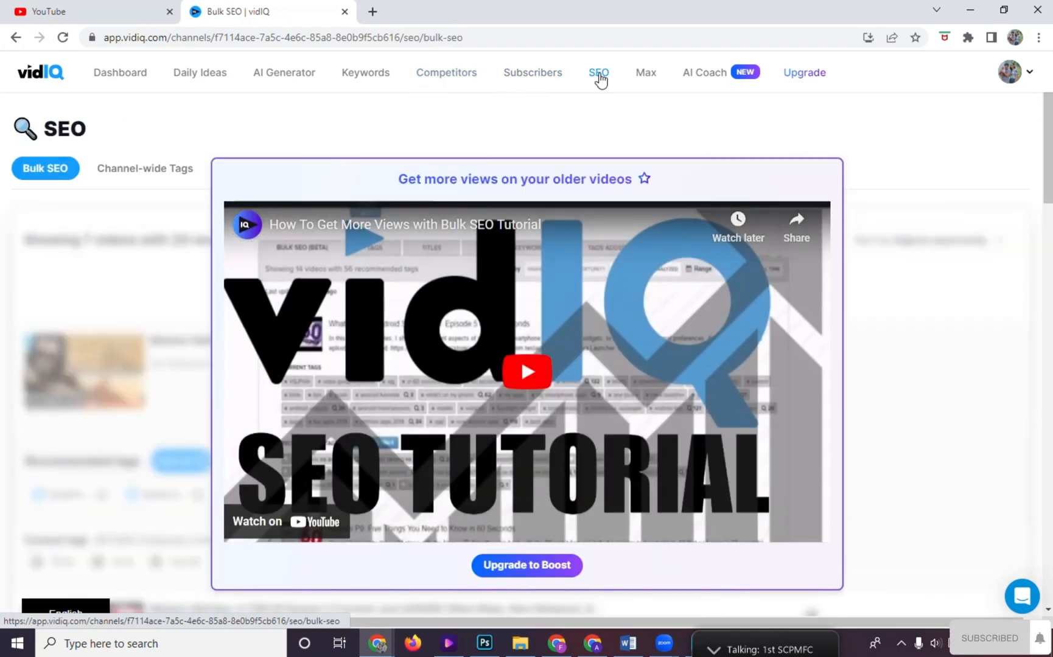
click(532, 73)
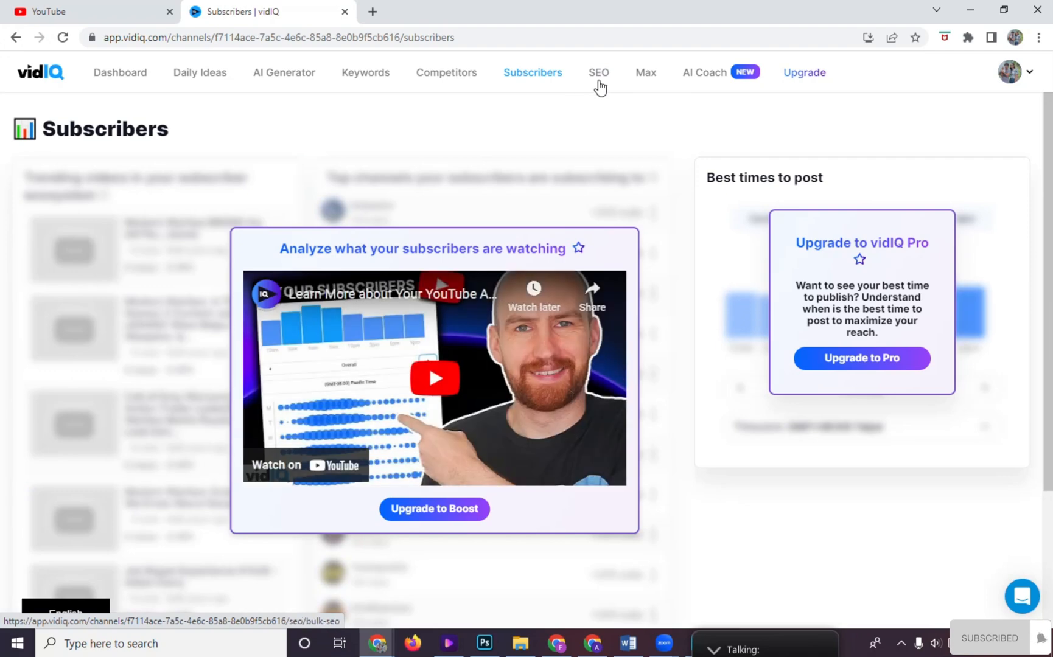
click(597, 73)
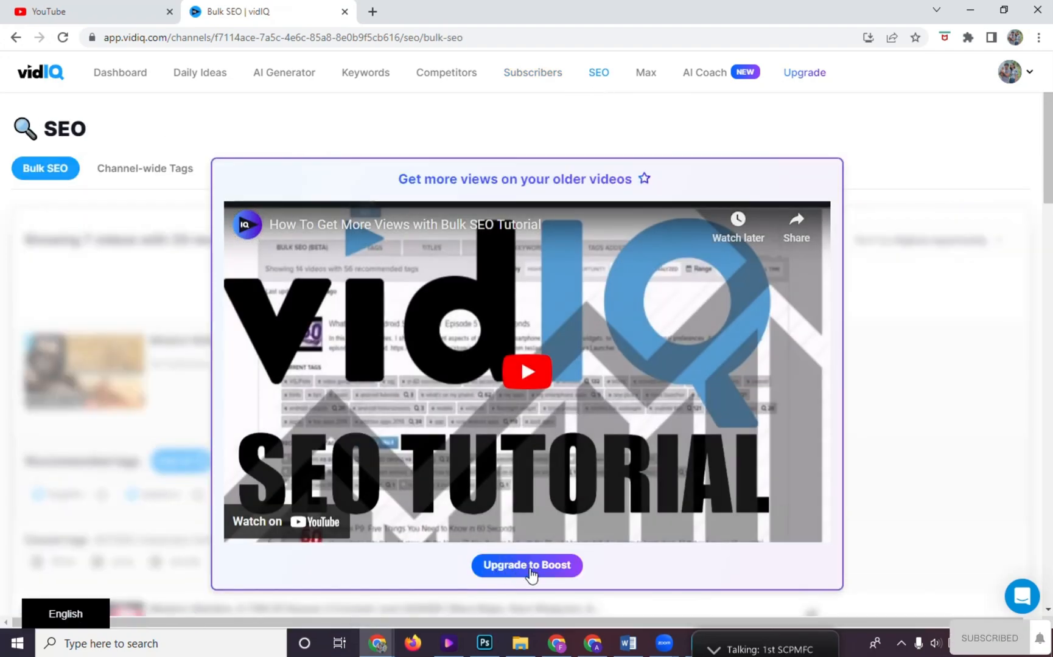
Step: View the Max recorded sessions, then move to the AI Coach chat
click(643, 73)
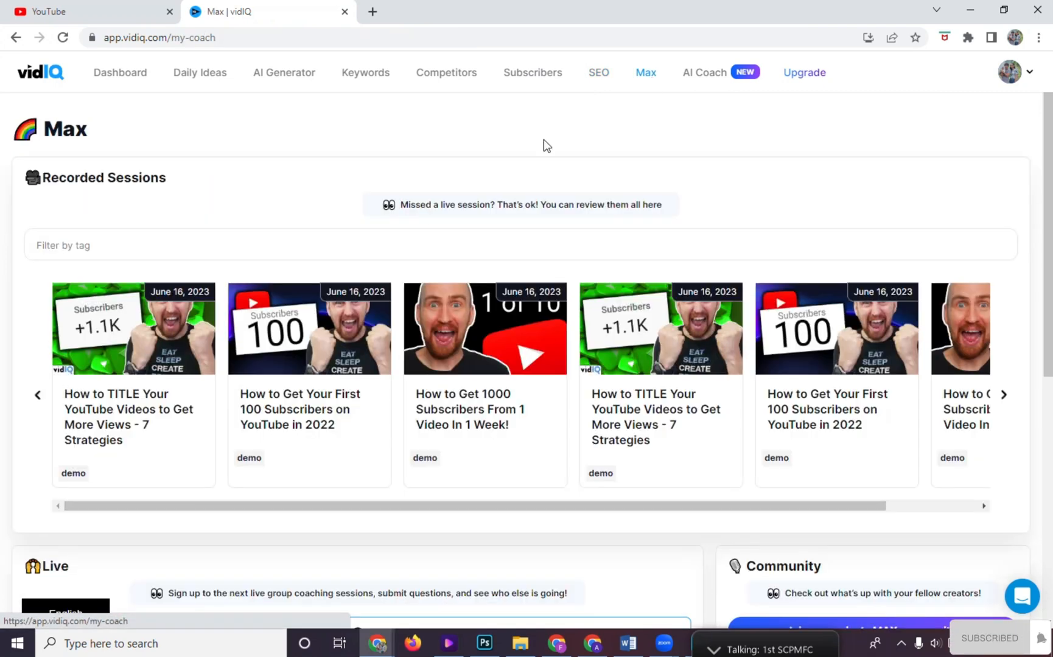
mouse_move(738, 115)
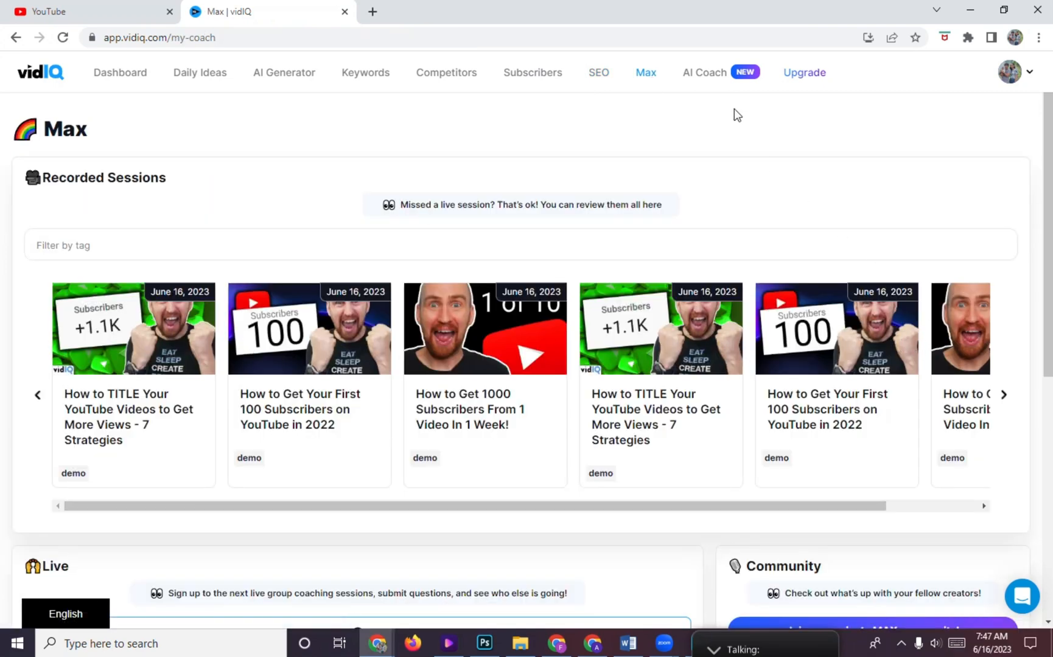
click(705, 73)
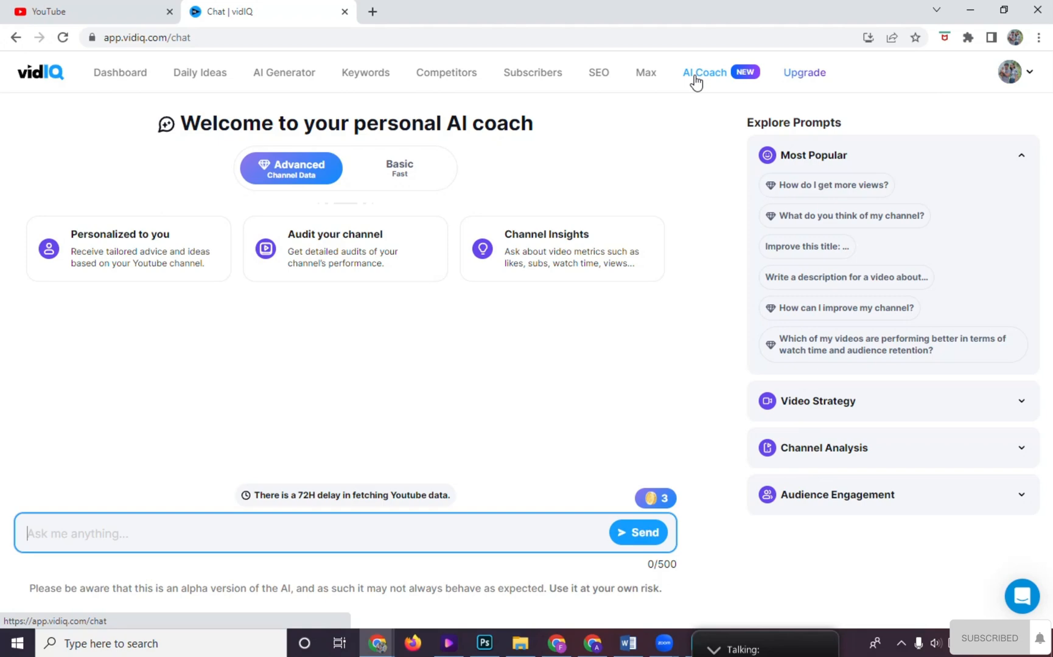
mouse_move(803, 73)
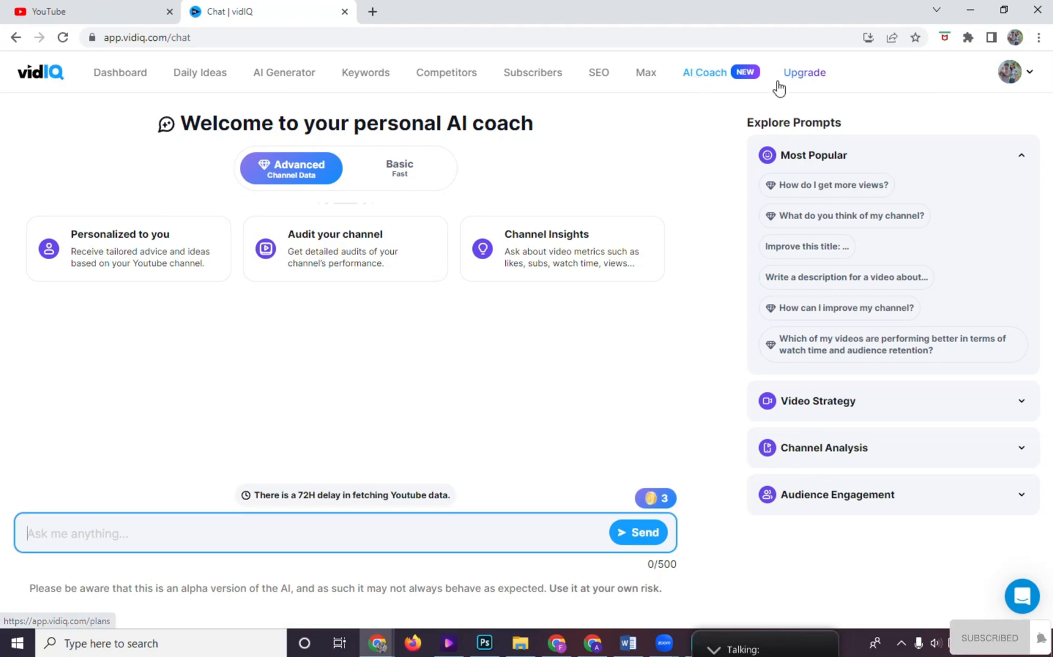
Step: Go to Plans & Pricing via Upgrade to compare Max, Boost and Pro
click(803, 73)
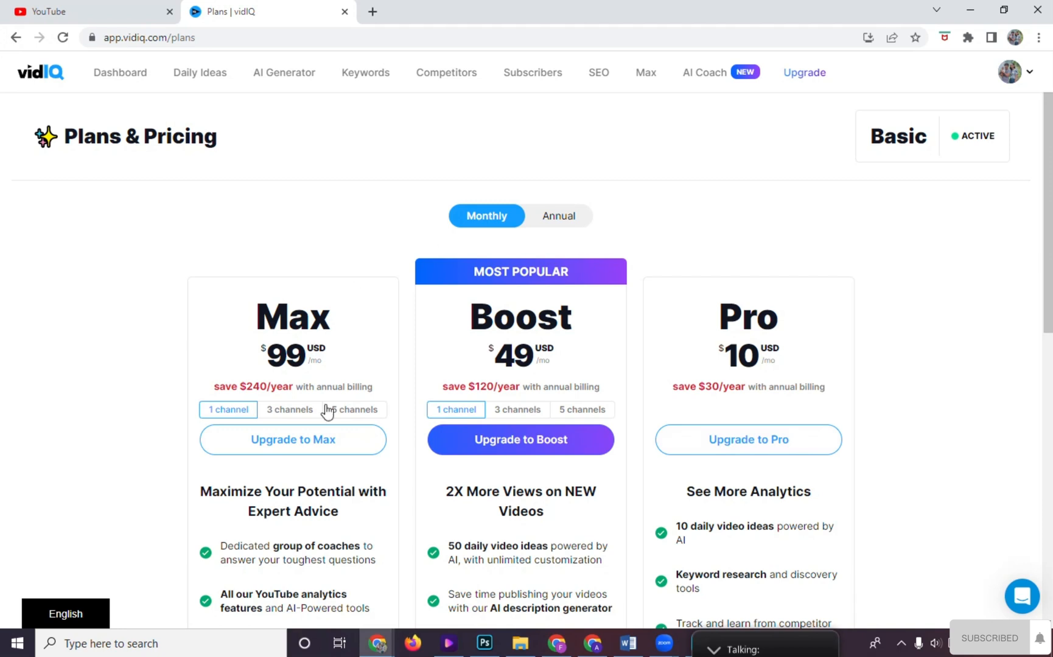
mouse_move(724, 285)
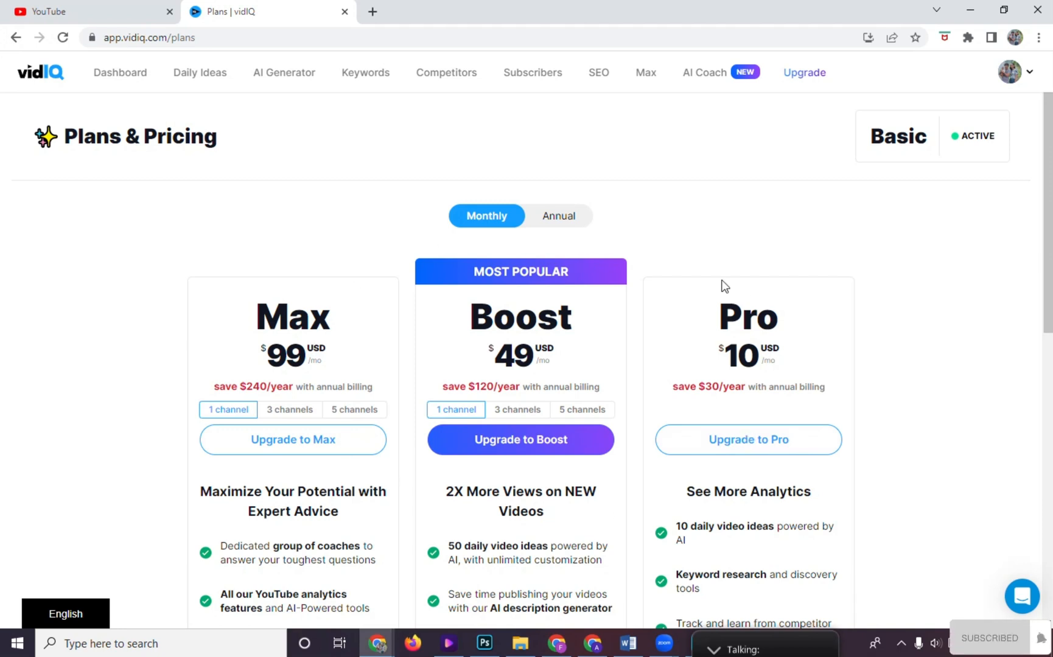